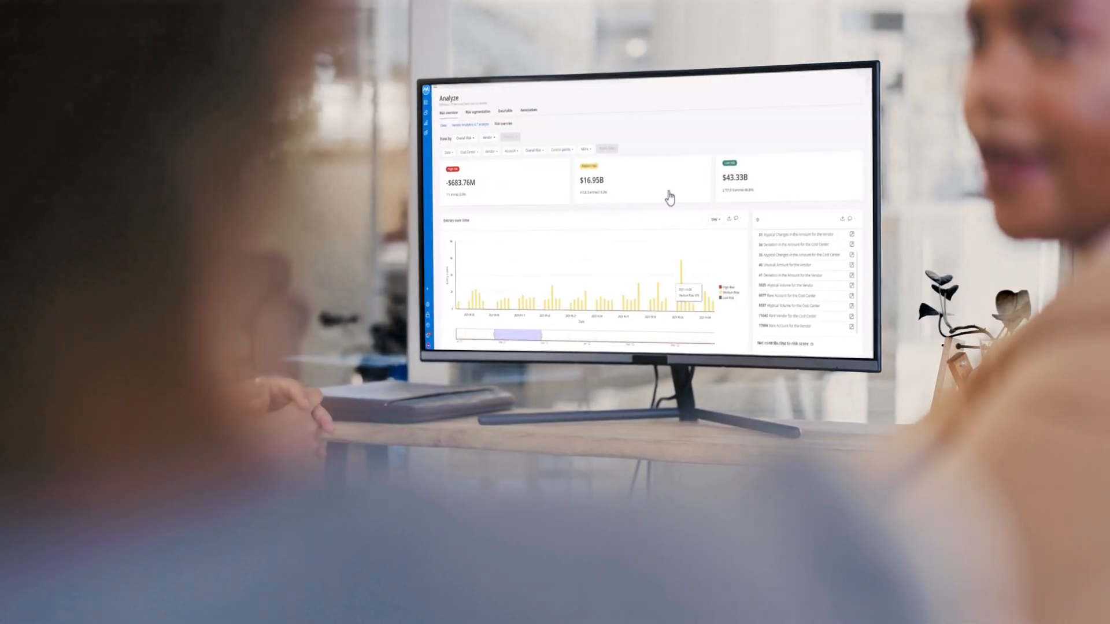
Expand the top high-risk vendor row to show its transaction's risk score, account, amount and cost center
{"action": "scroll", "scroll_direction": "down", "scroll_amount": 3}
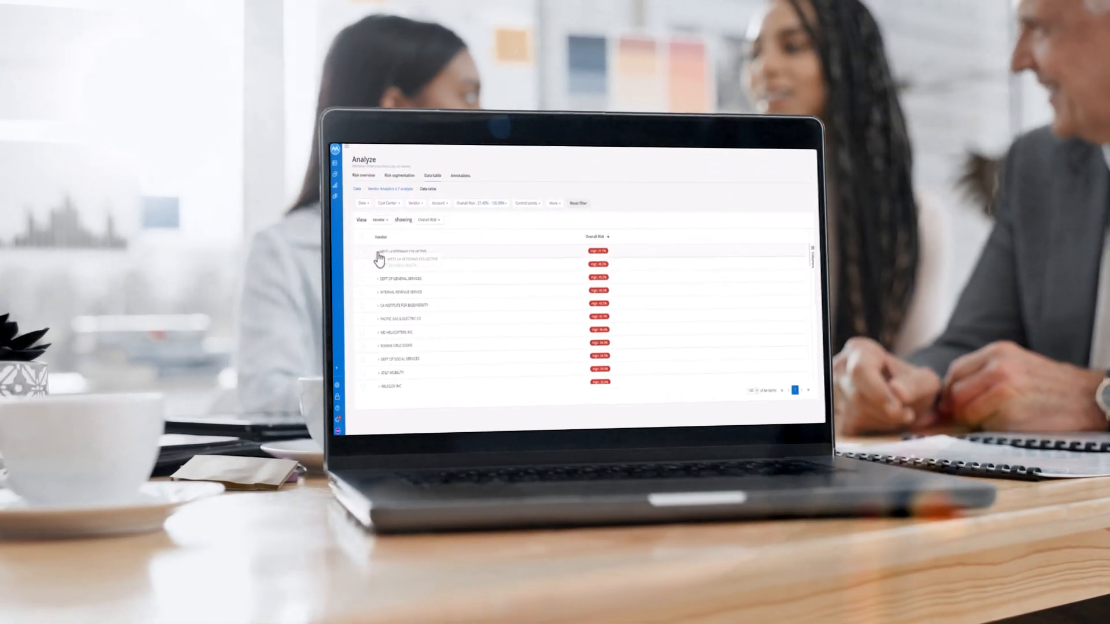
{"action": "left_click", "coordinate": [376, 251]}
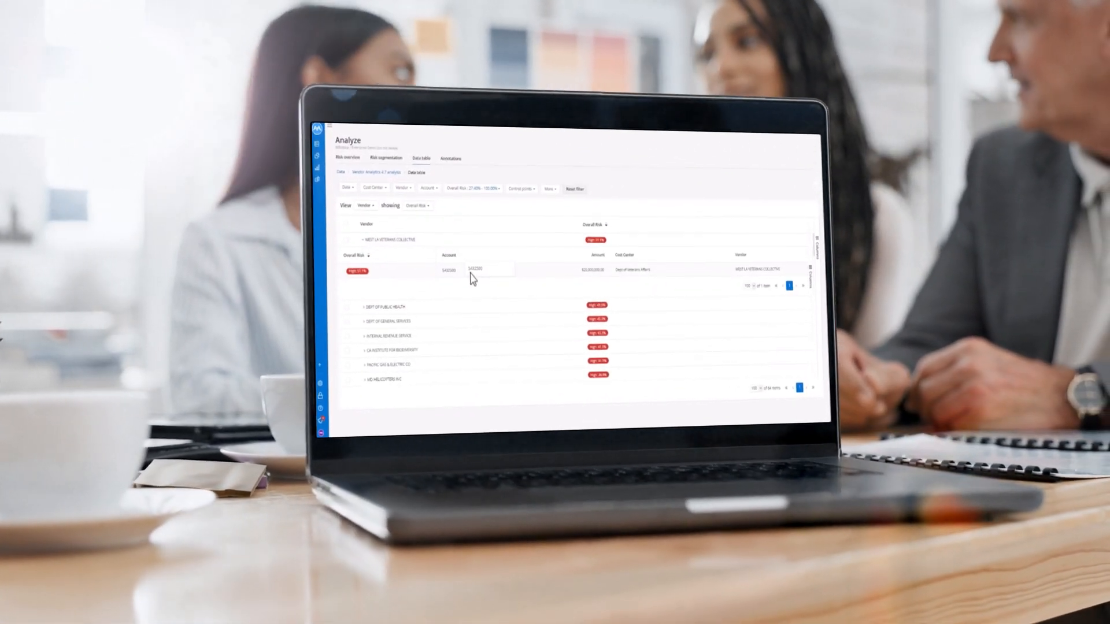